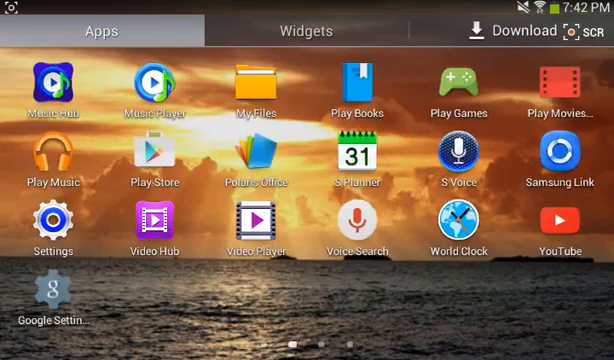
{"action": "scroll", "scroll_direction": "left", "scroll_amount": 3}
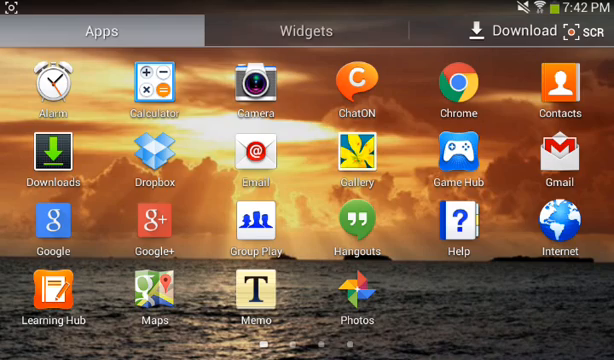
{"action": "scroll", "scroll_direction": "left", "scroll_amount": 3}
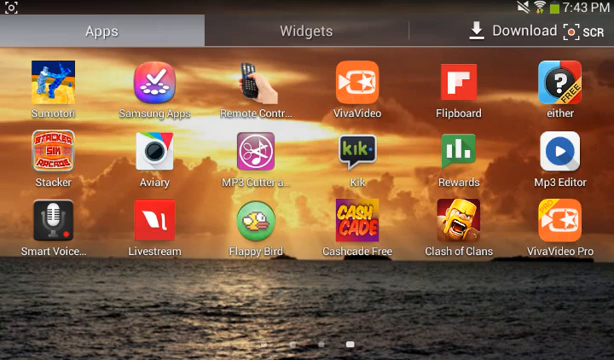
{"action": "scroll", "scroll_direction": "left", "scroll_amount": 3}
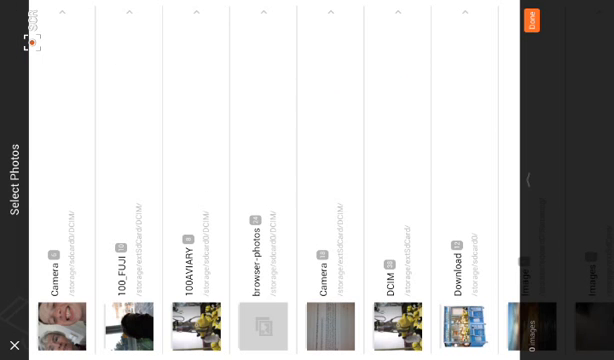
{"action": "scroll", "scroll_direction": "right", "scroll_amount": 3}
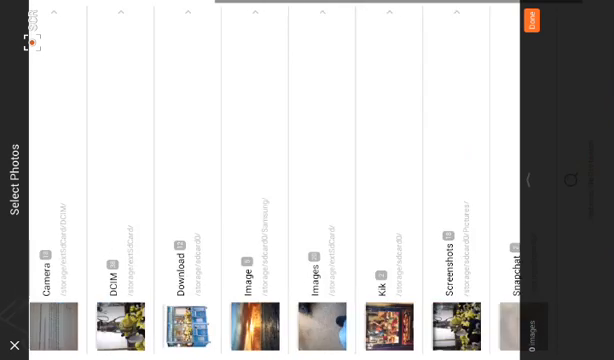